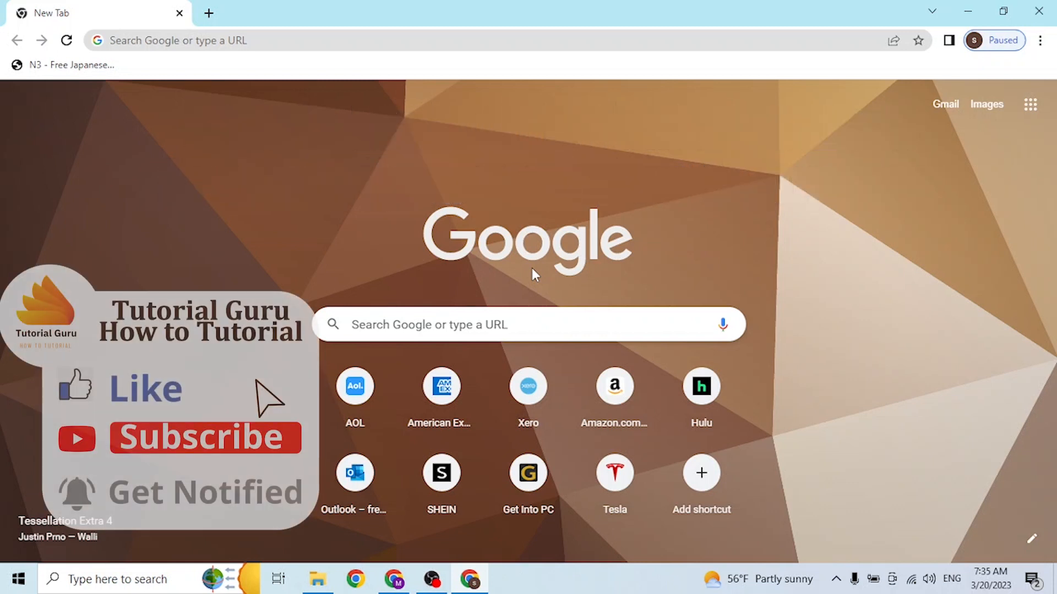
pyautogui.moveTo(583, 222)
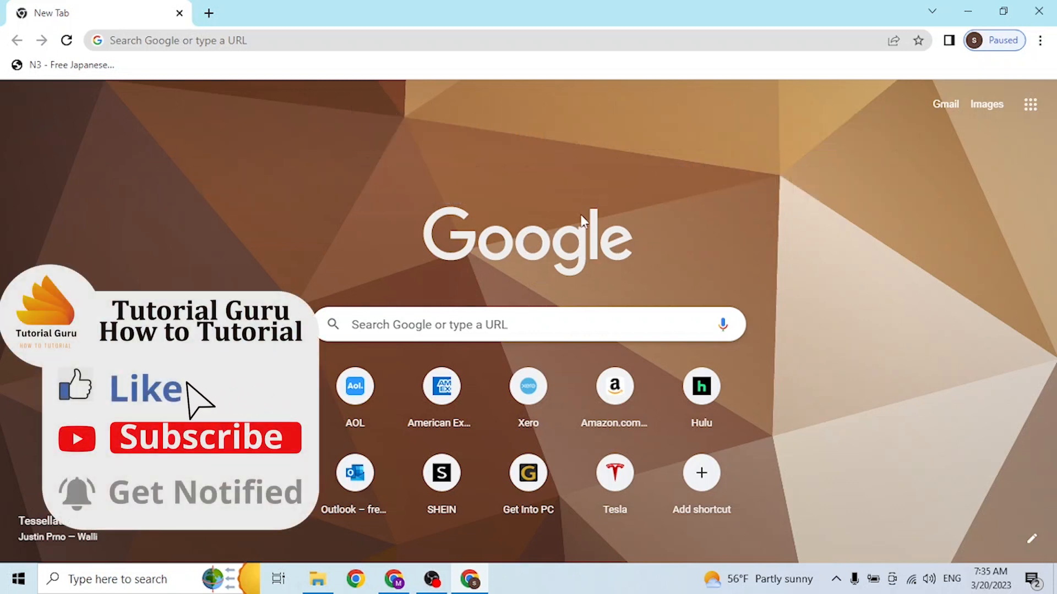
pyautogui.moveTo(290, 234)
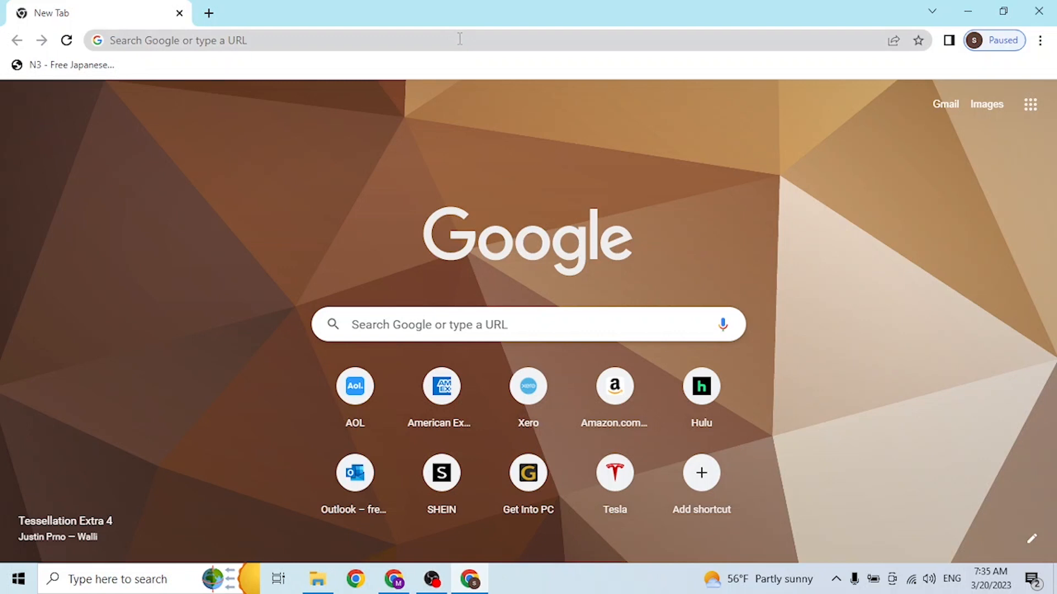
# Step: Search Google for 'dgme employee login' and choose the Dgme Portal Login result
pyautogui.click(270, 40)
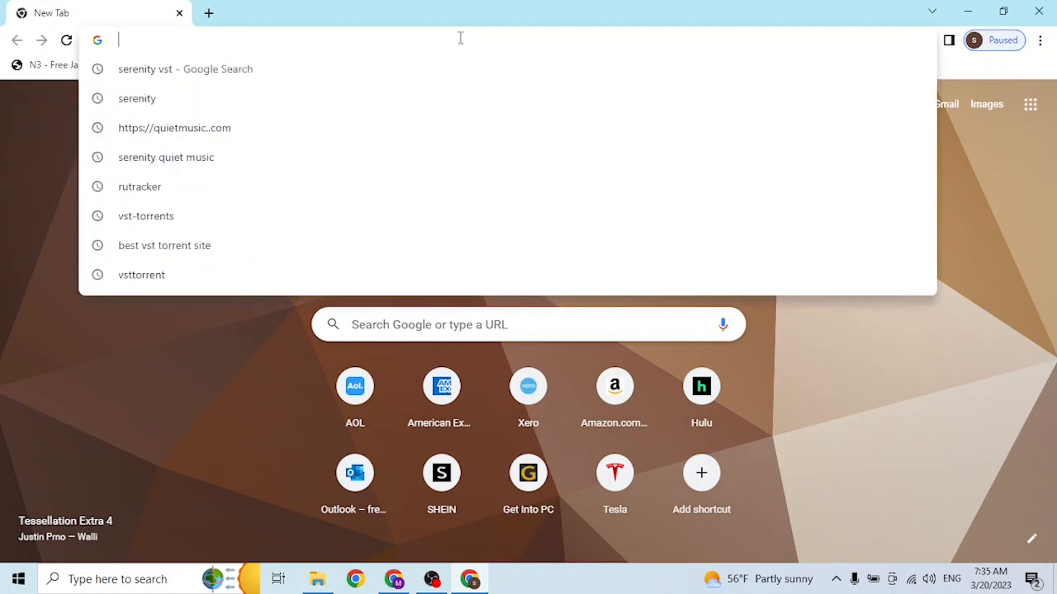
pyautogui.write('dgme employee login')
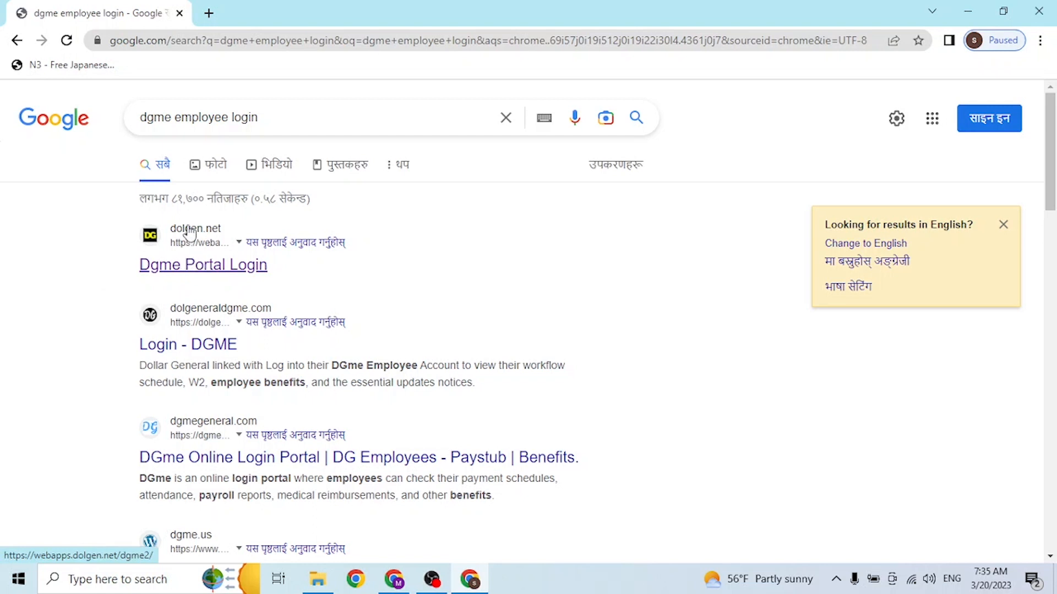
pyautogui.moveTo(345, 250)
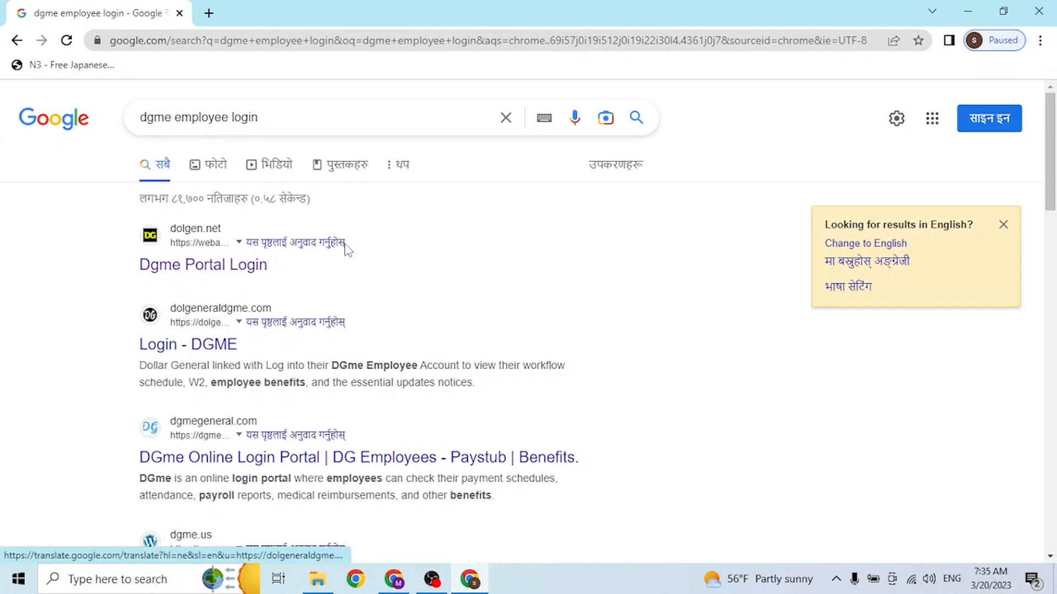
pyautogui.moveTo(203, 264)
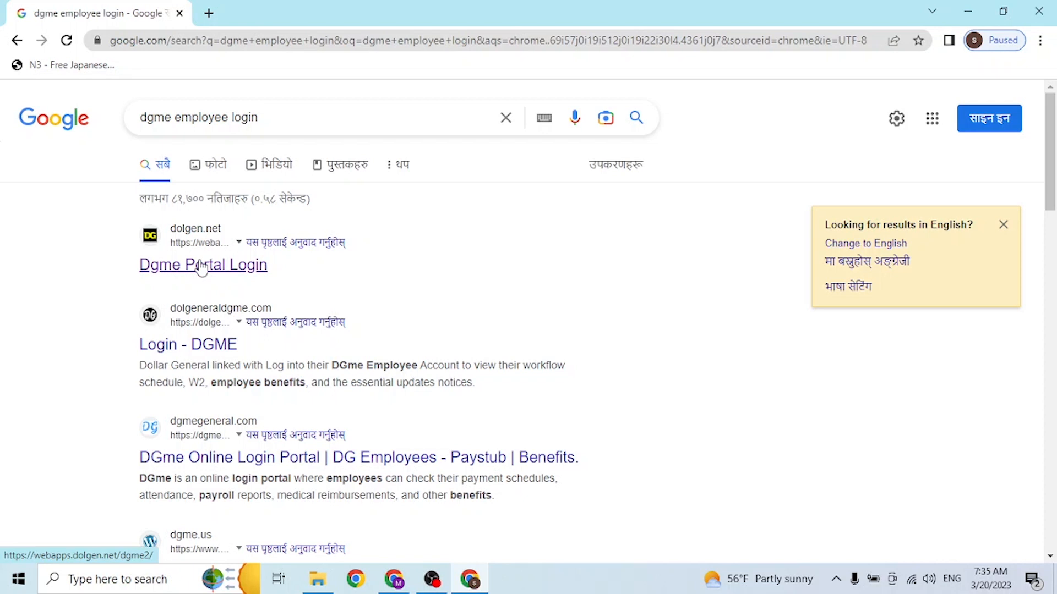
pyautogui.click(202, 264)
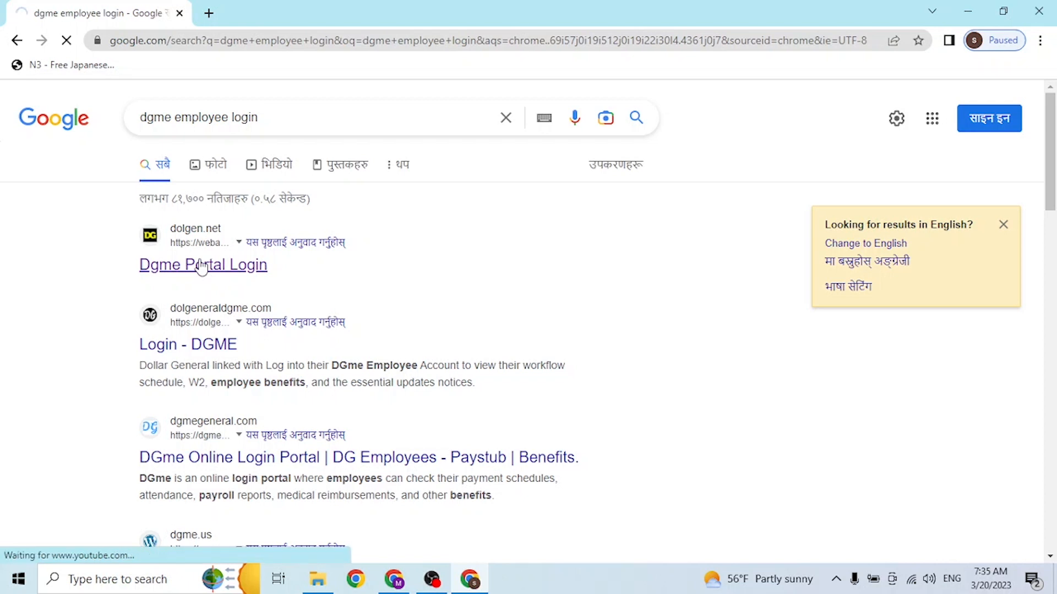
# Step: Load the dolgen.net portal to the DGme Employee Login page and focus the Login ID field
pyautogui.click(203, 264)
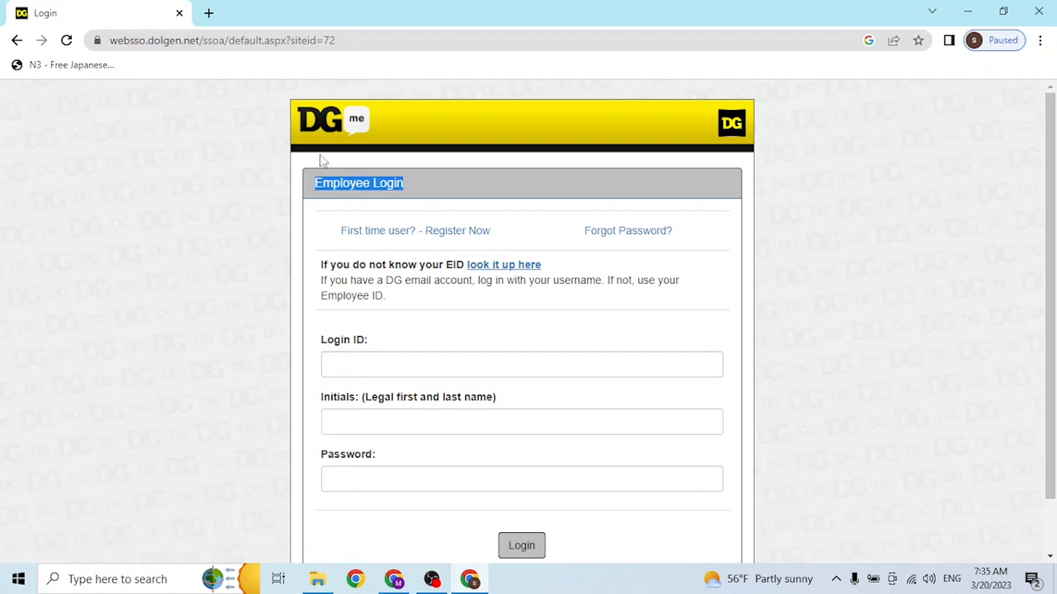
pyautogui.click(521, 365)
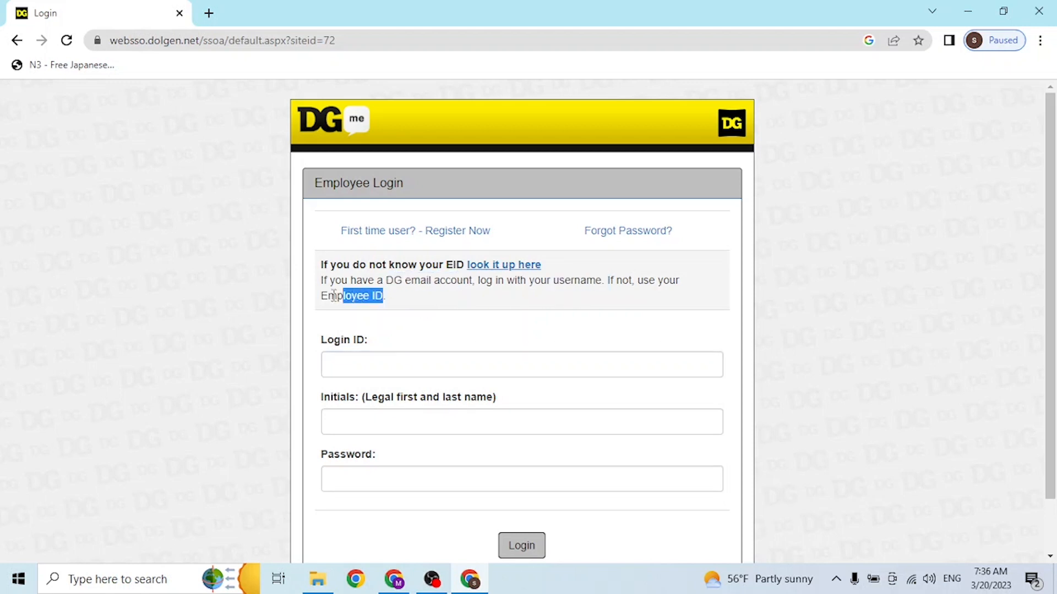
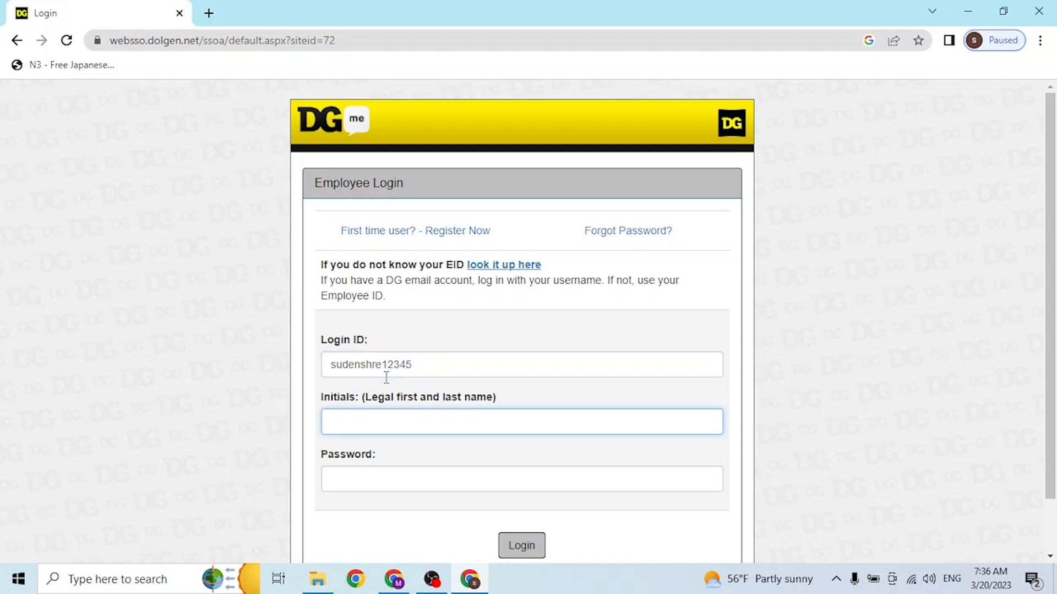
# Step: Fill the login form with the Login ID, initials 'SS' and the password
pyautogui.write('SS')
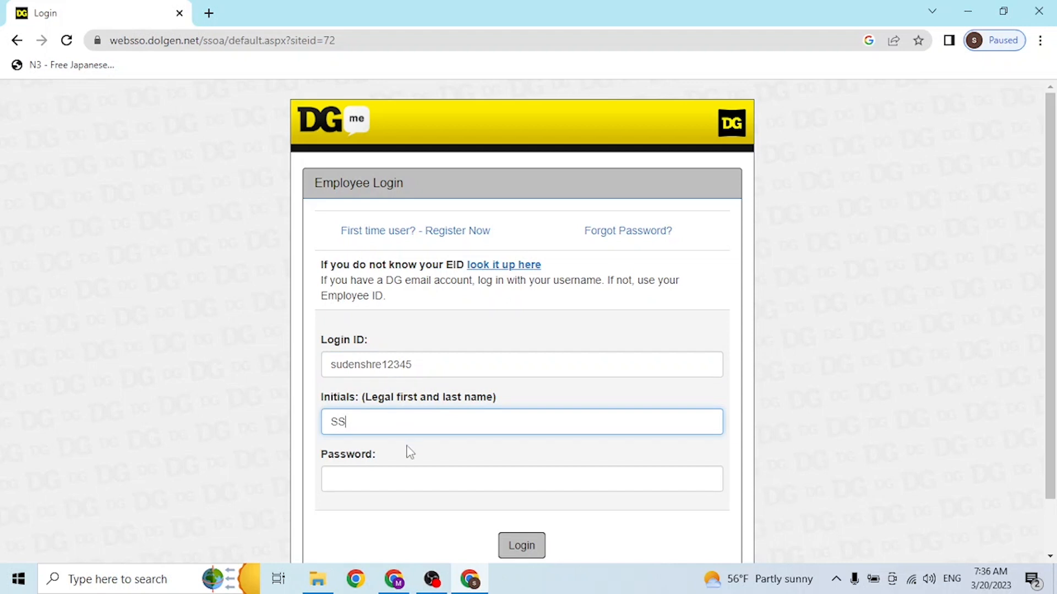
pyautogui.click(520, 479)
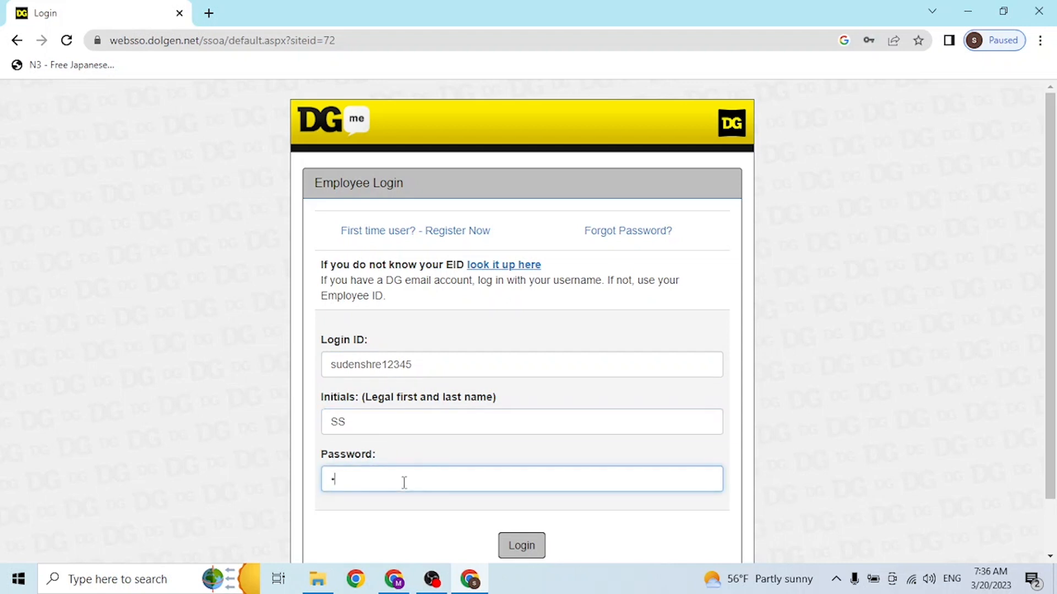
pyautogui.write('password')
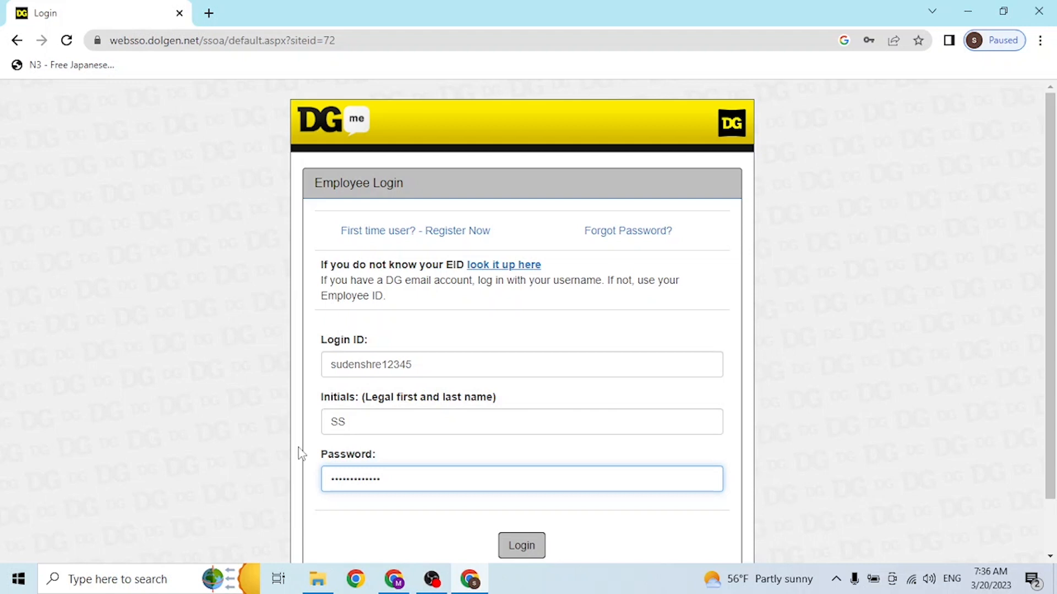
pyautogui.moveTo(627, 230)
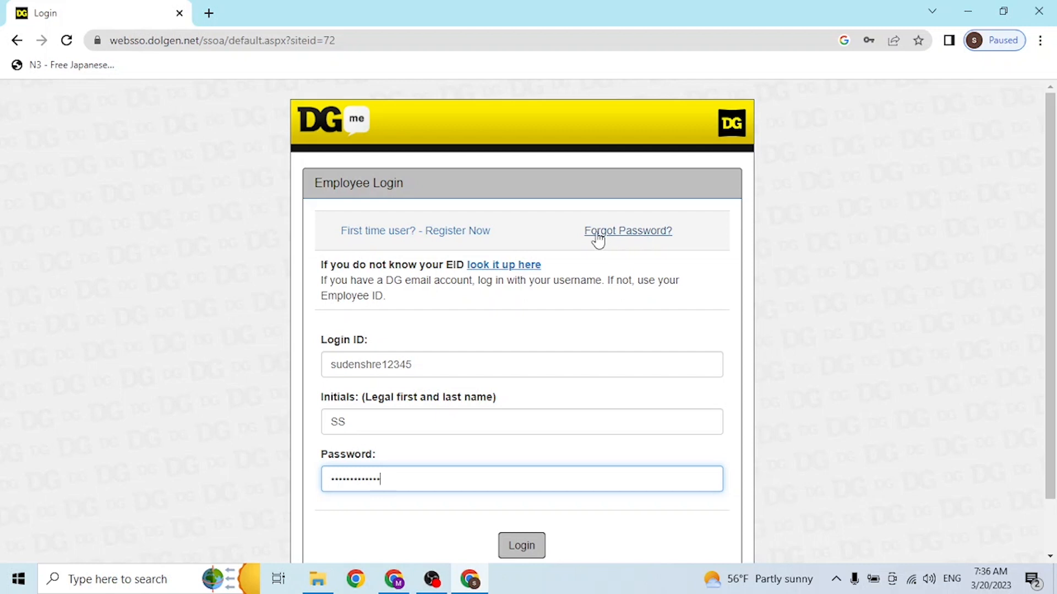
pyautogui.moveTo(806, 437)
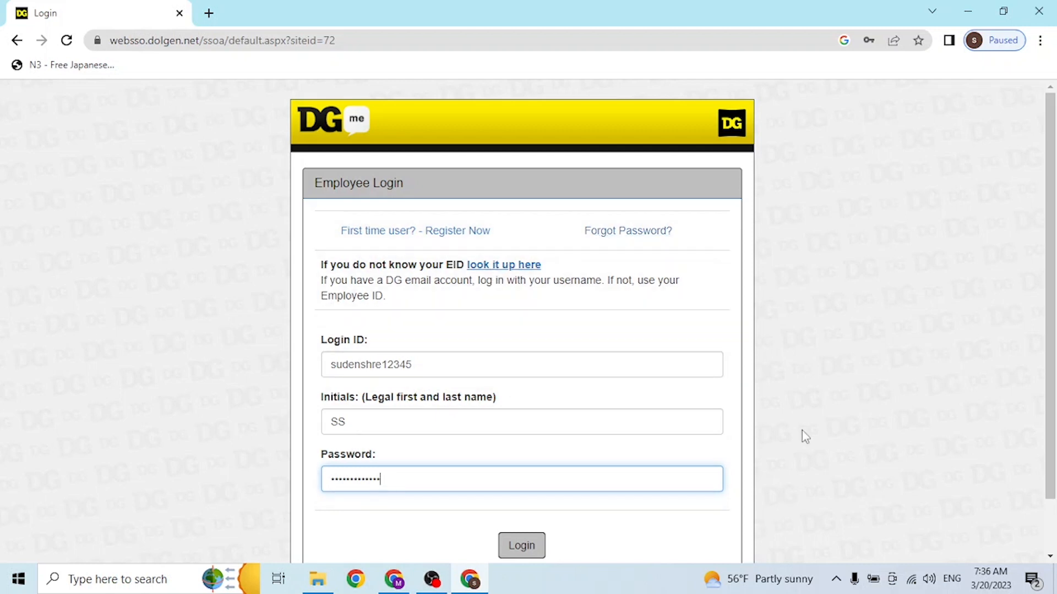
pyautogui.moveTo(170, 392)
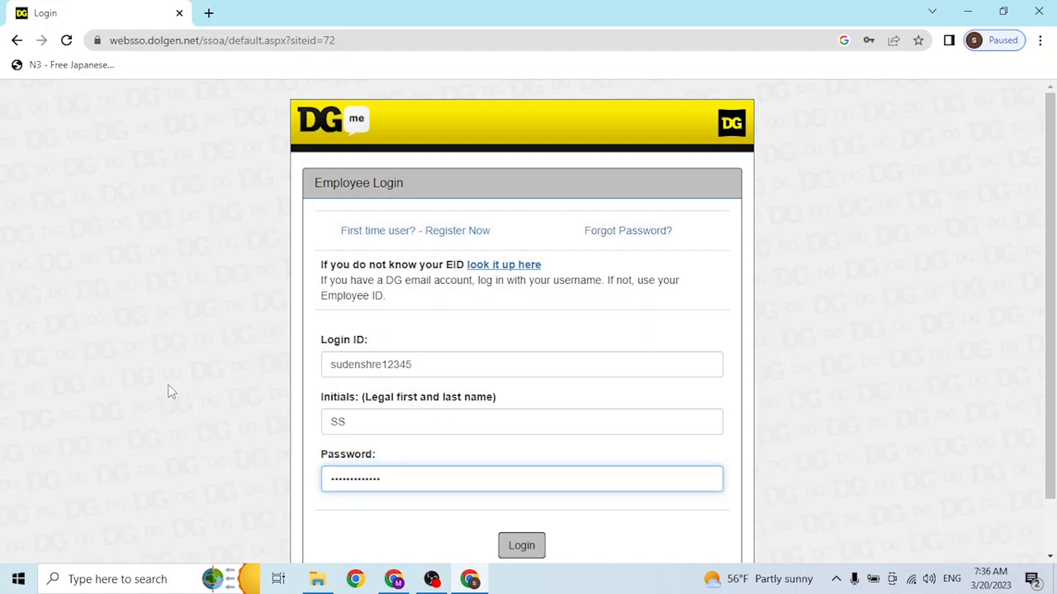
pyautogui.scroll(-3)
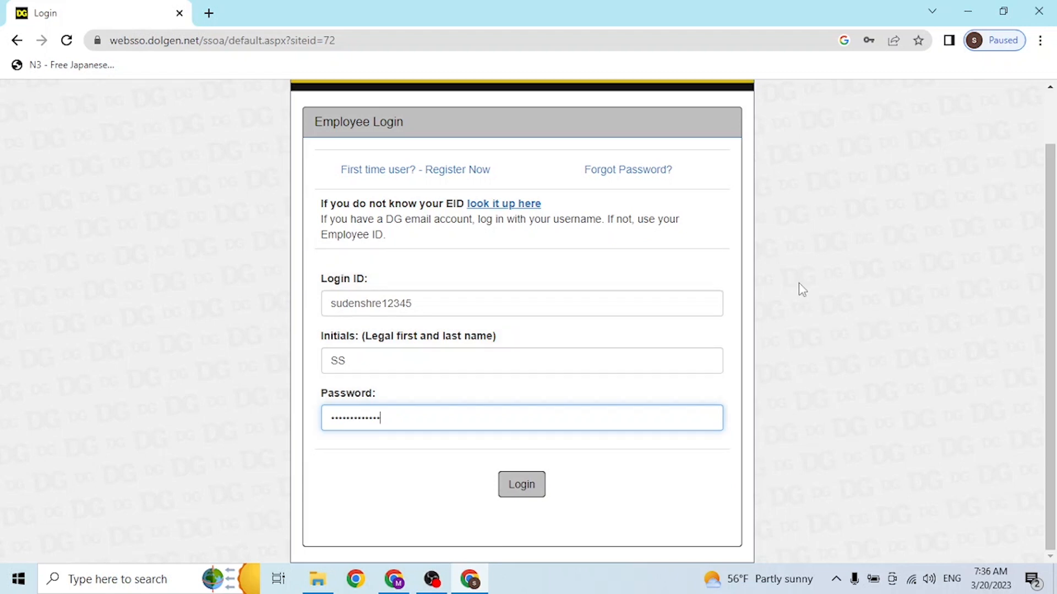
pyautogui.scroll(3)
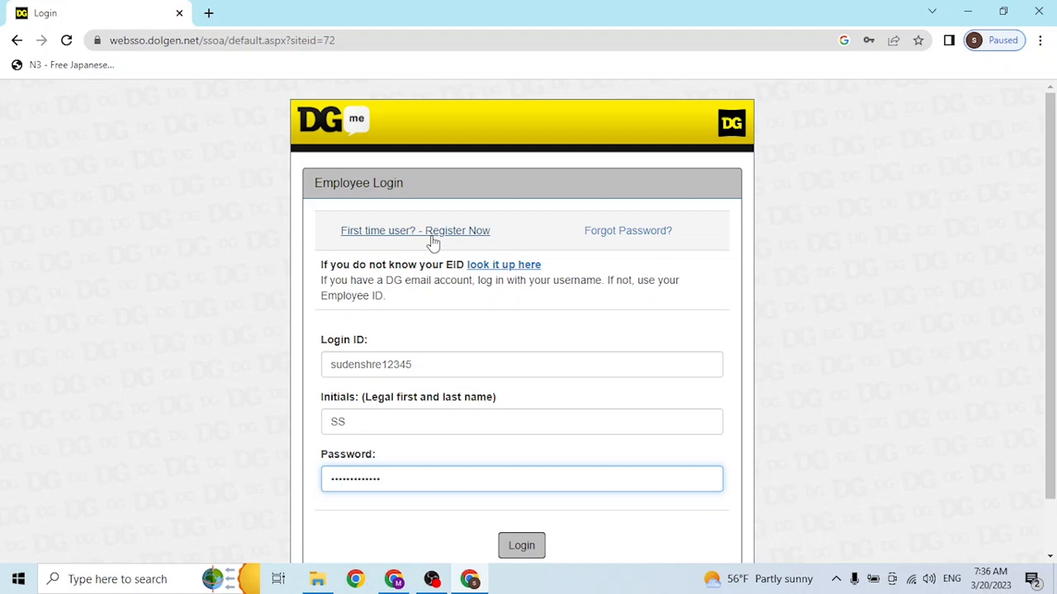
pyautogui.moveTo(479, 229)
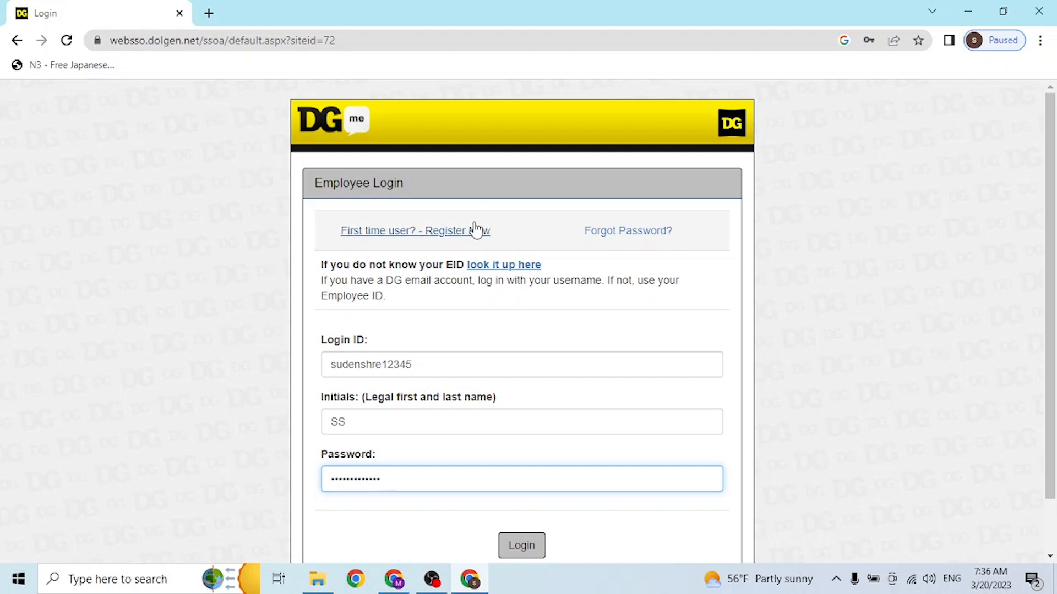
pyautogui.moveTo(489, 328)
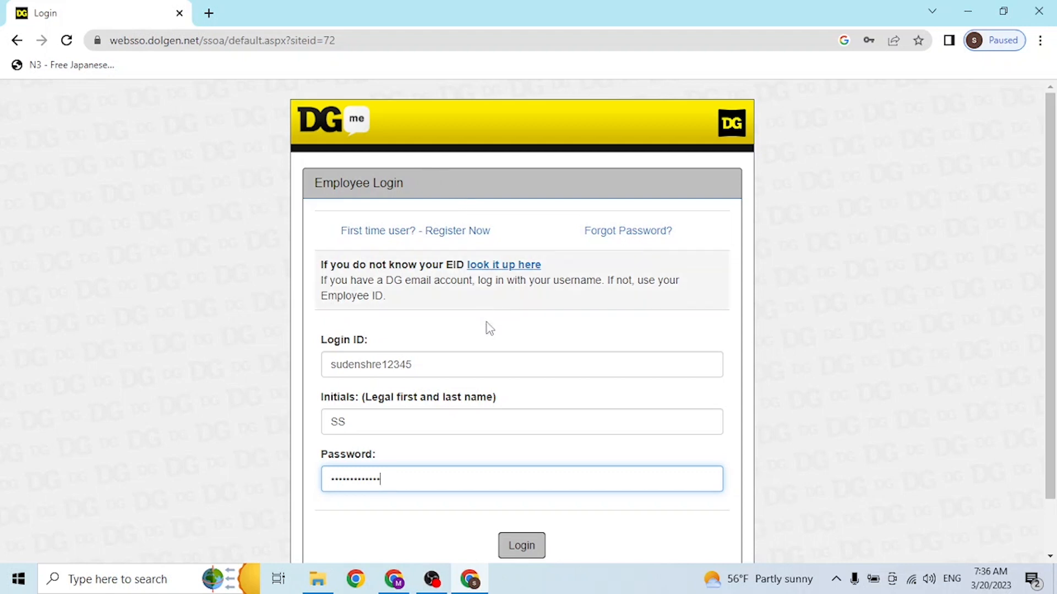
pyautogui.click(521, 364)
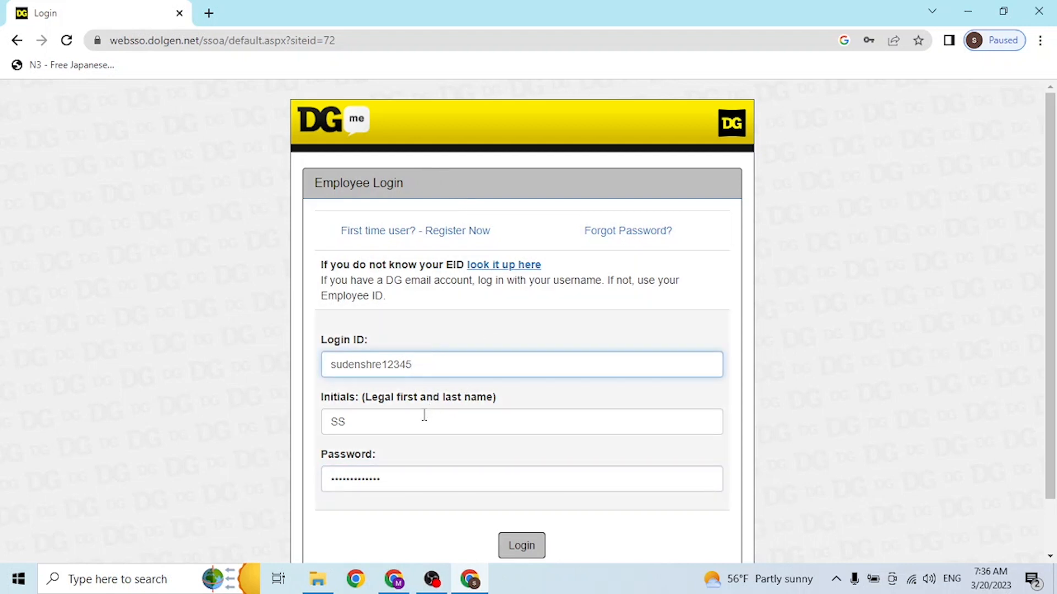